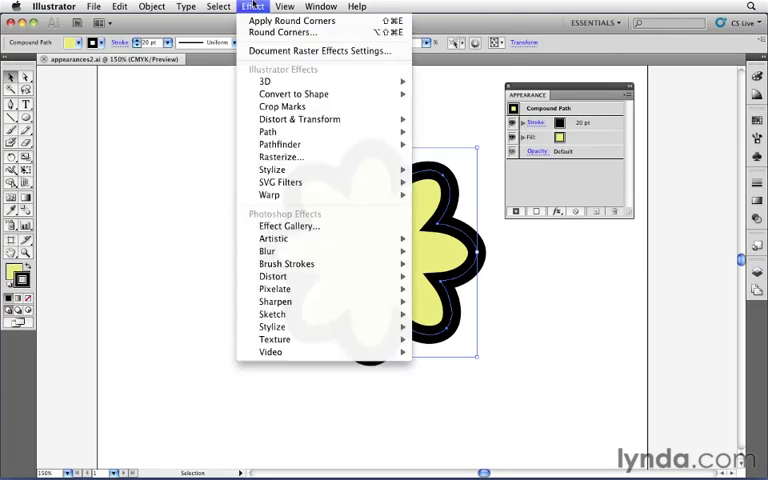
{"action": "mouse_move", "coordinate": [272, 168]}
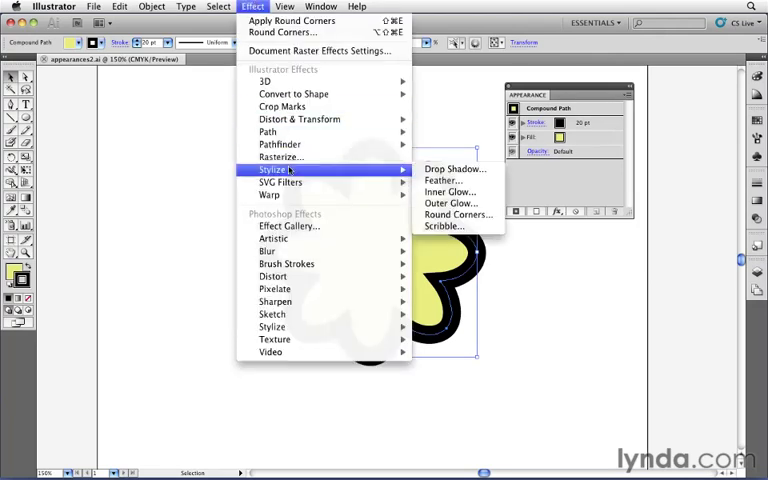
- Apply a black Multiply drop shadow at 75% opacity, 7 pt offsets and 5 pt blur
{"action": "left_click", "coordinate": [456, 168]}
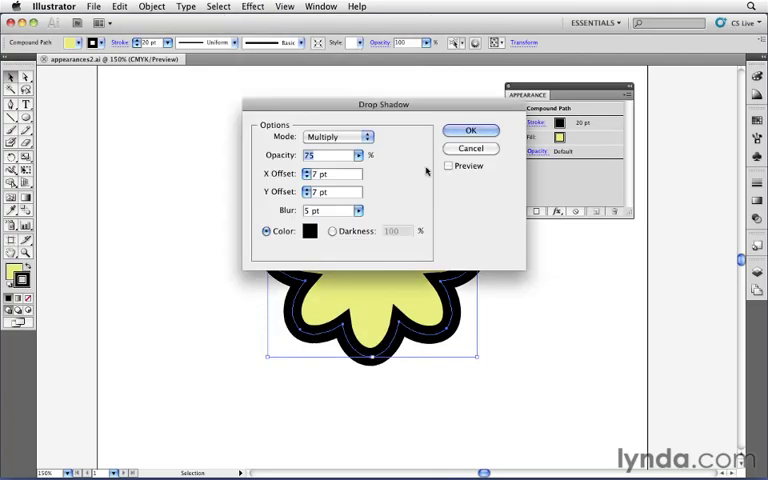
{"action": "left_click", "coordinate": [470, 130]}
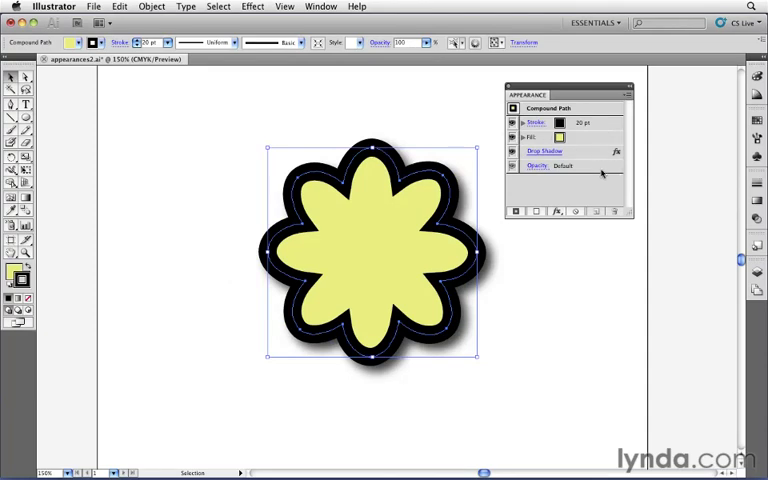
{"action": "mouse_move", "coordinate": [592, 154]}
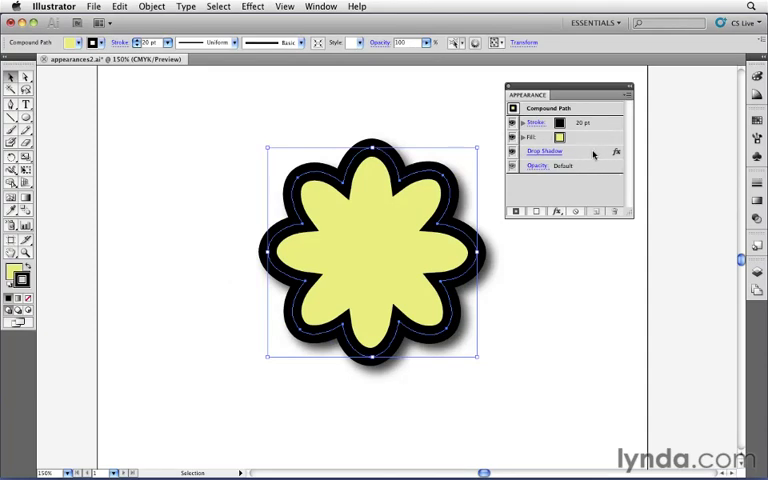
{"action": "mouse_move", "coordinate": [580, 152]}
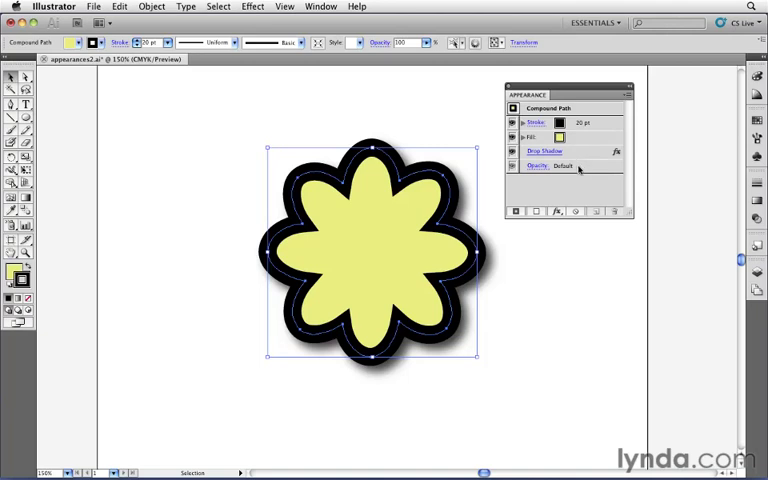
{"action": "mouse_move", "coordinate": [578, 156]}
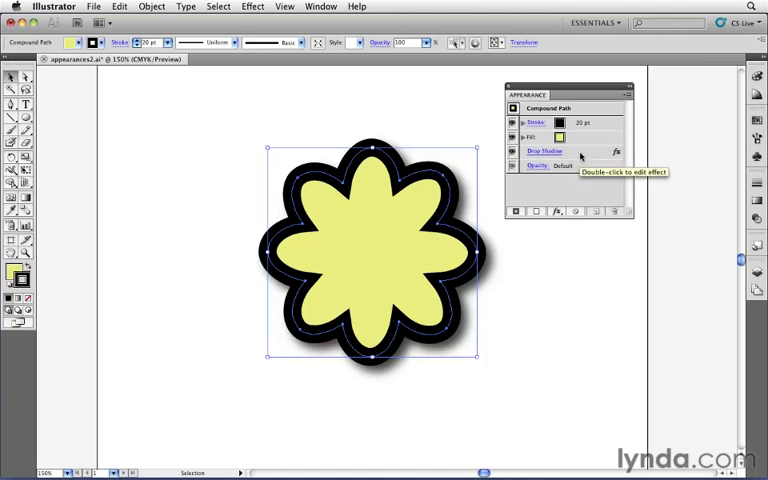
{"action": "mouse_move", "coordinate": [584, 140]}
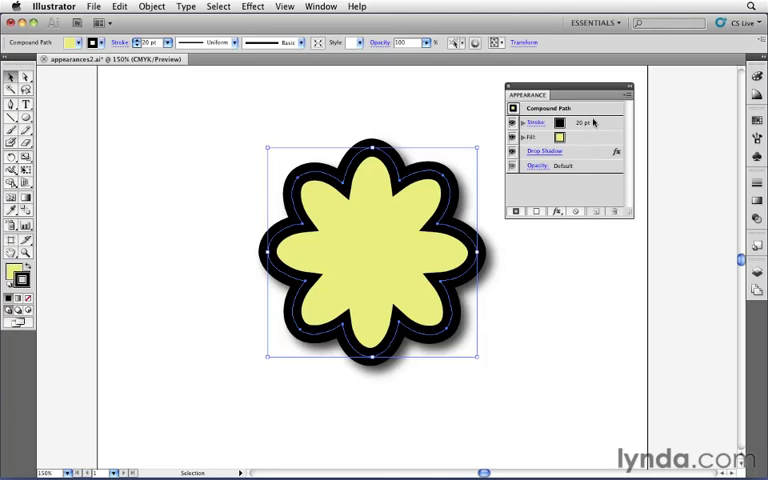
{"action": "mouse_move", "coordinate": [584, 152]}
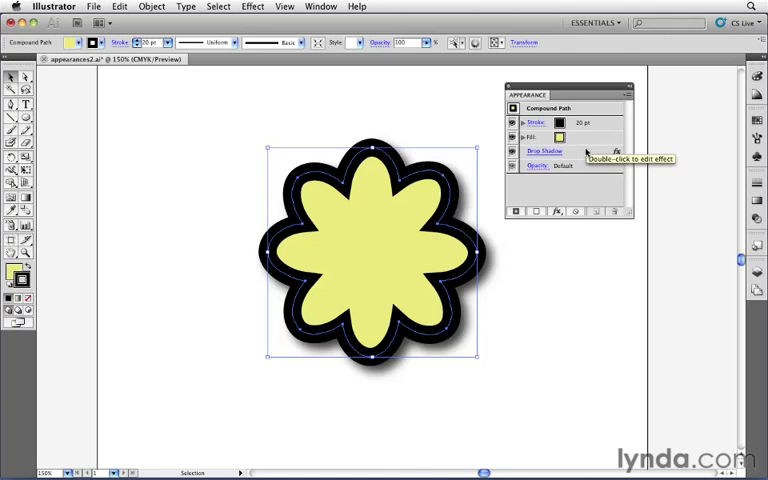
{"action": "mouse_move", "coordinate": [588, 152]}
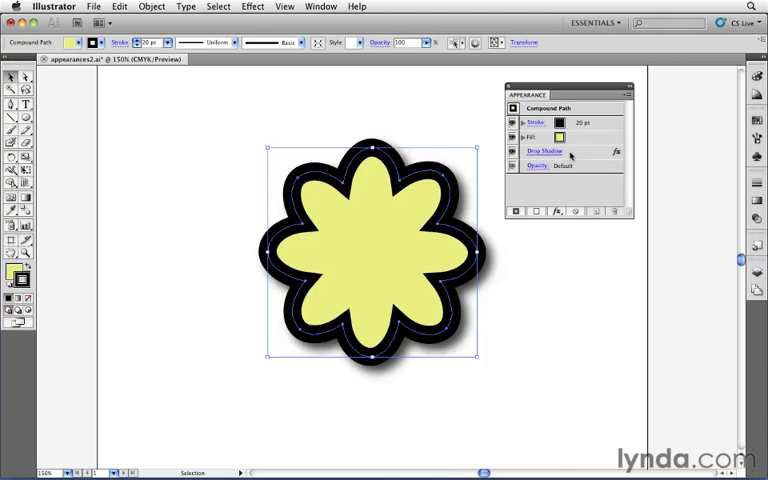
- Edit the Drop Shadow from the Appearance panel and lower its opacity to 40%
{"action": "left_click", "coordinate": [546, 152]}
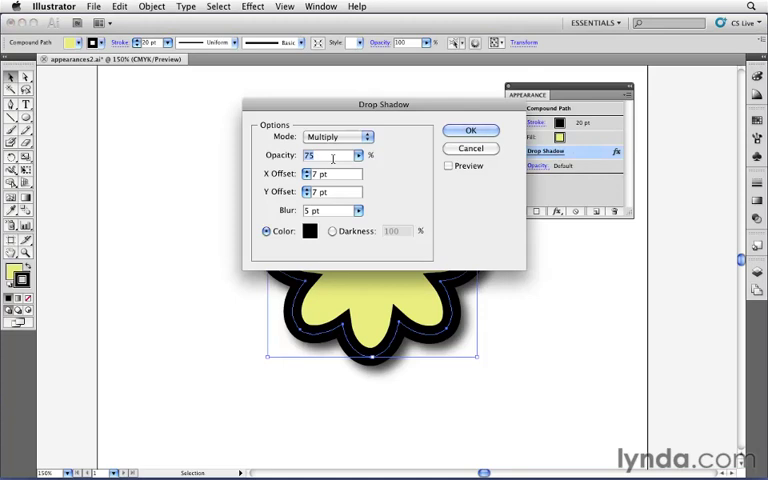
{"action": "type", "text": "40"}
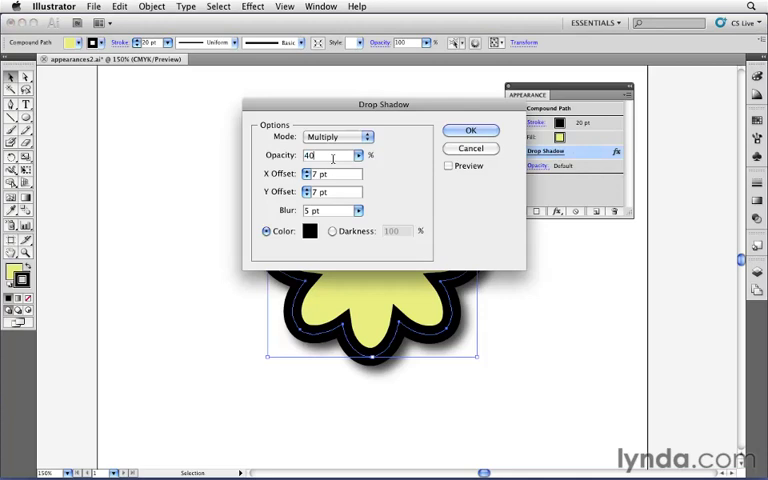
{"action": "left_click", "coordinate": [468, 130]}
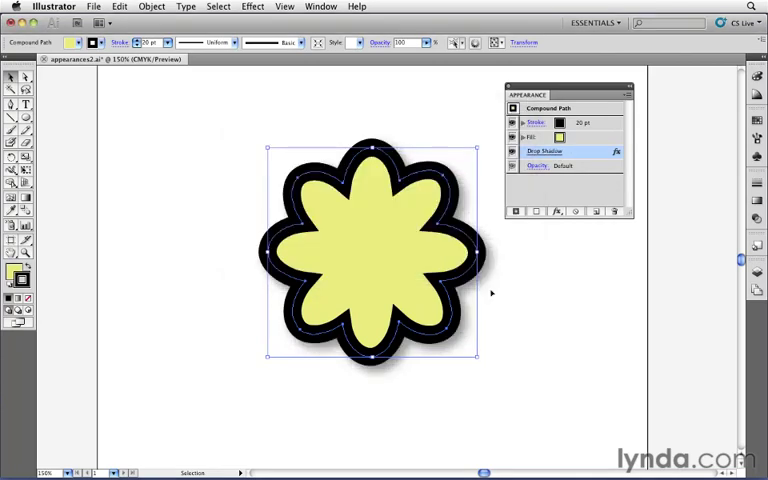
{"action": "mouse_move", "coordinate": [404, 344]}
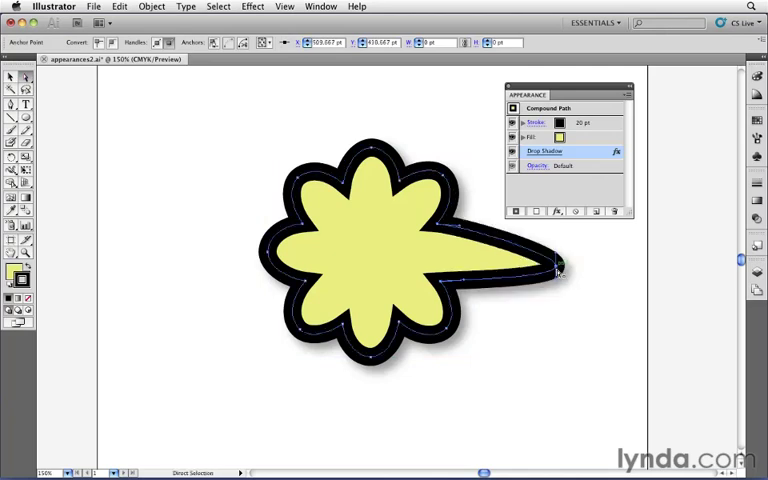
{"action": "mouse_move", "coordinate": [574, 292]}
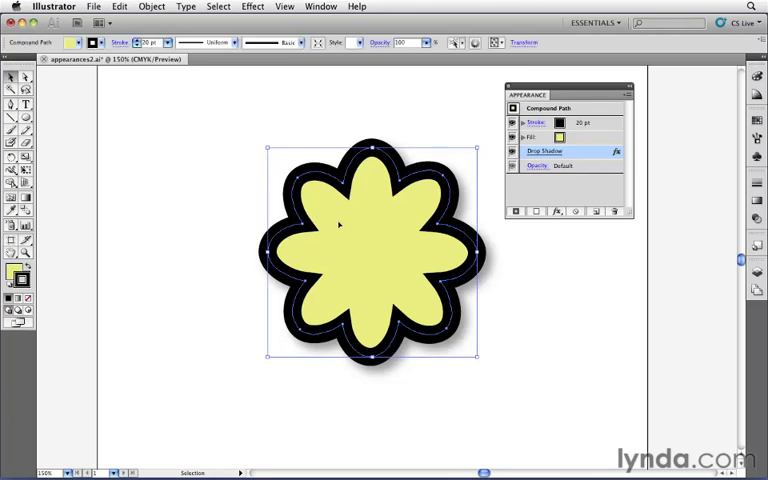
- Bring up the Effect menu over the selected flower
{"action": "left_click", "coordinate": [252, 6]}
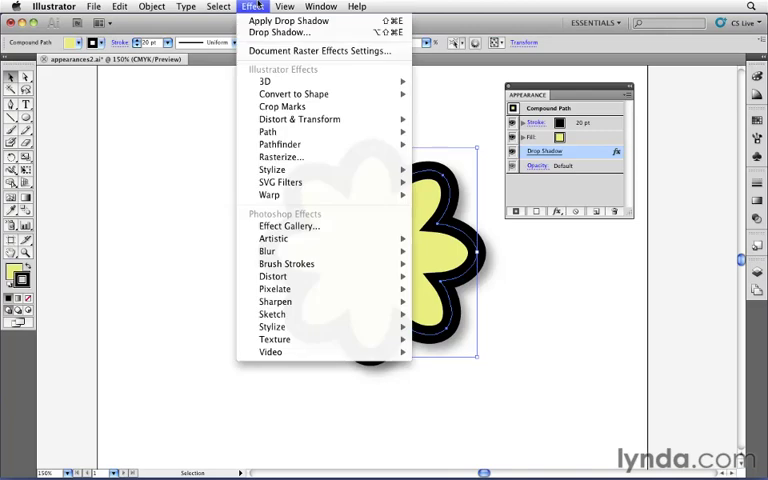
{"action": "mouse_move", "coordinate": [298, 120]}
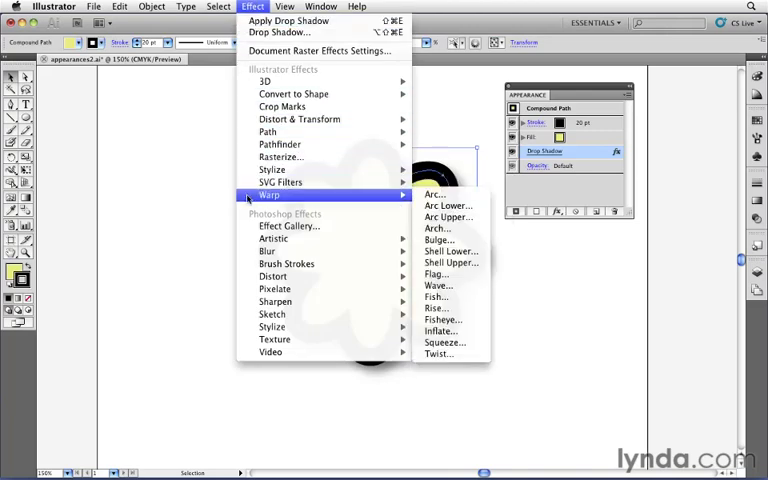
{"action": "mouse_move", "coordinate": [272, 168]}
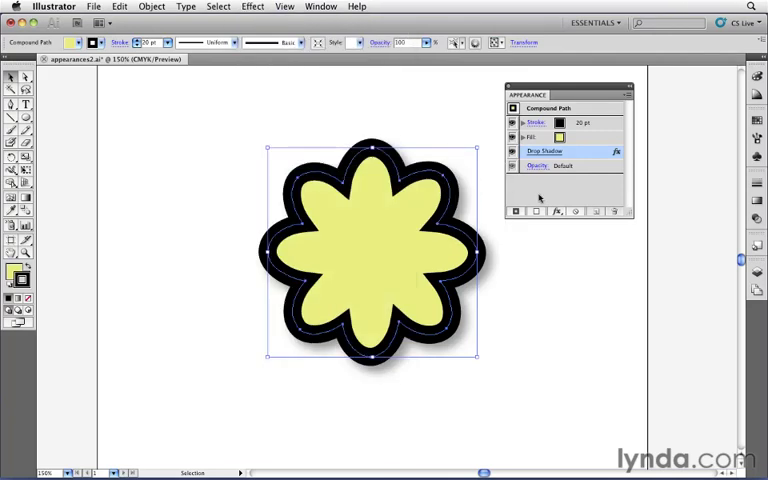
{"action": "mouse_move", "coordinate": [552, 200]}
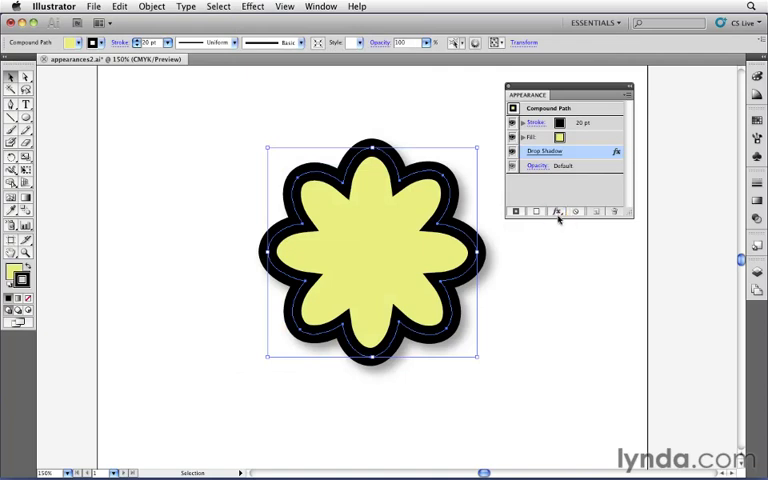
- Show the colour swatches for the flower's stroke in the Appearance panel
{"action": "left_click", "coordinate": [556, 212]}
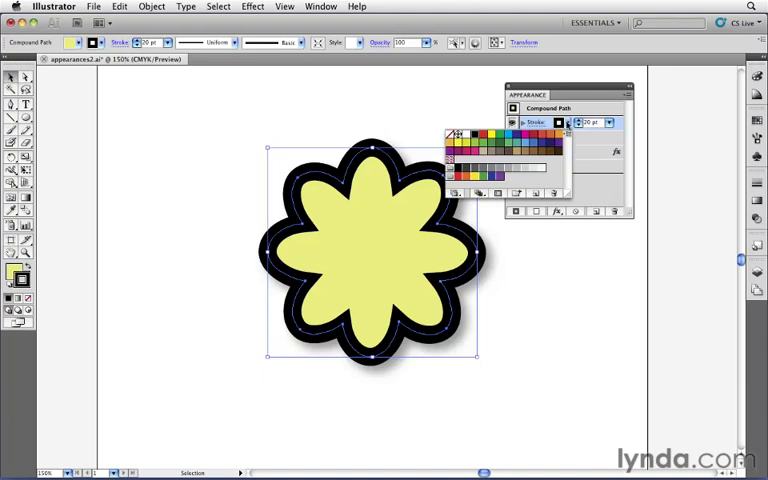
{"action": "mouse_move", "coordinate": [560, 152]}
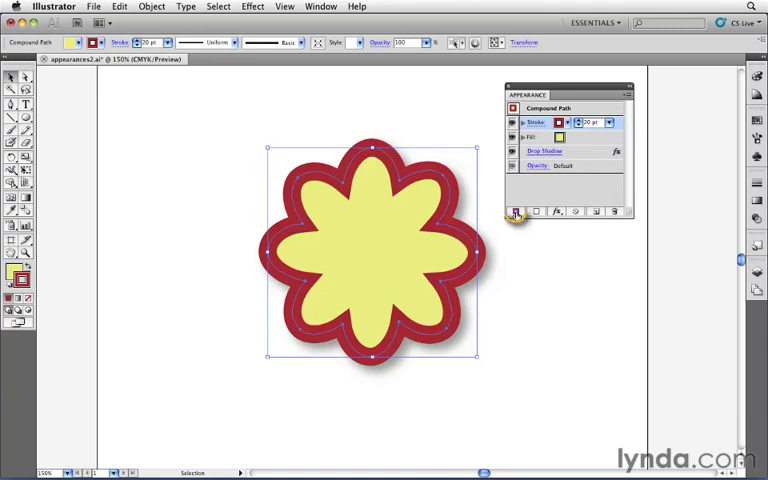
{"action": "mouse_move", "coordinate": [510, 212]}
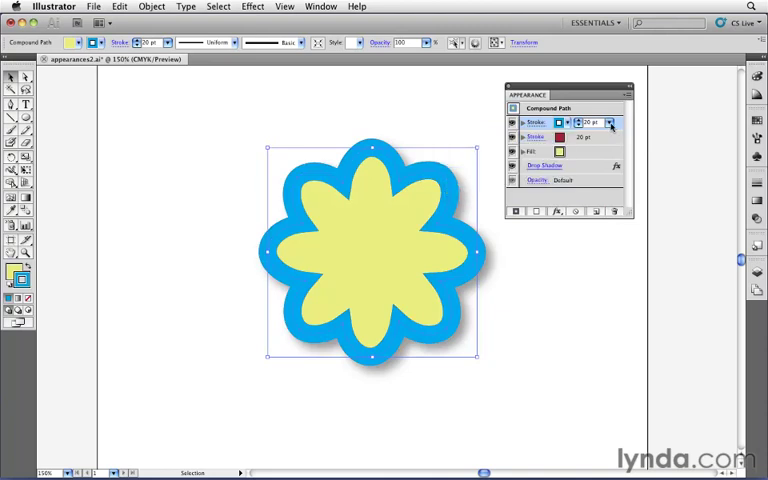
- Reduce the top blue stroke to a smaller weight so the red border shows around it
{"action": "left_click", "coordinate": [612, 122]}
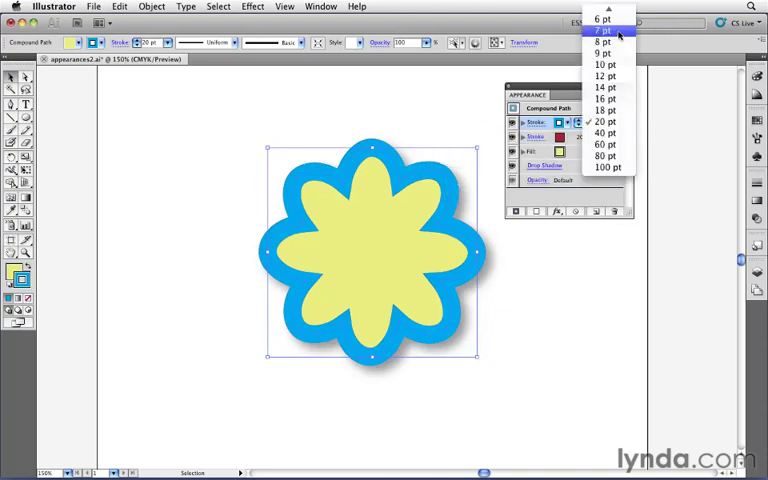
{"action": "left_click", "coordinate": [610, 36]}
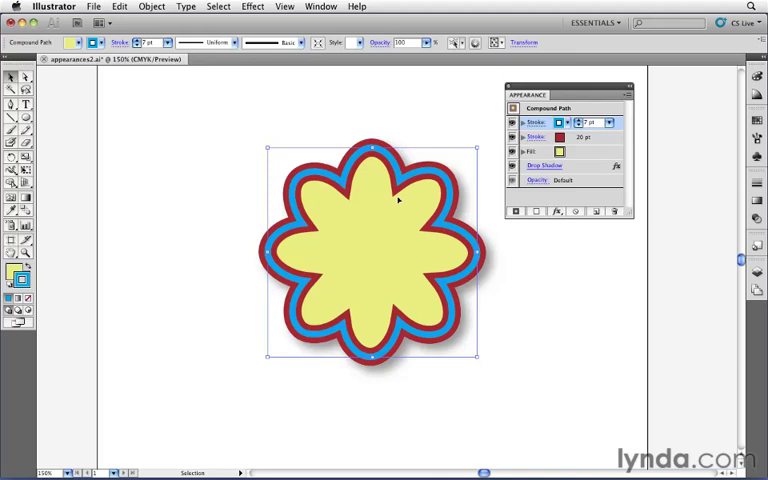
{"action": "mouse_move", "coordinate": [416, 178]}
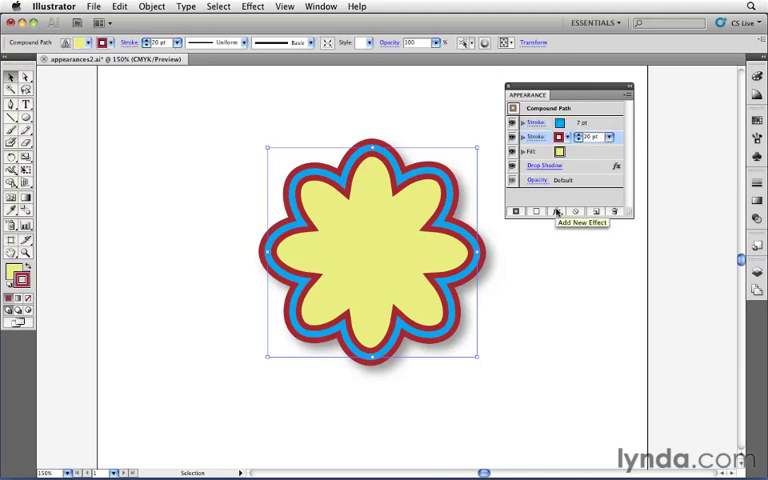
- Add a Stylize > Round Corners effect with Preview on, reshaping the petals into star points
{"action": "left_click", "coordinate": [556, 212]}
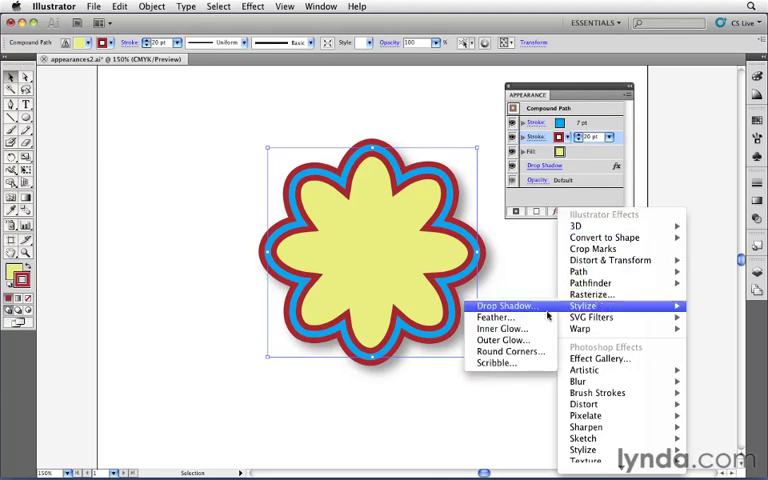
{"action": "left_click", "coordinate": [504, 352]}
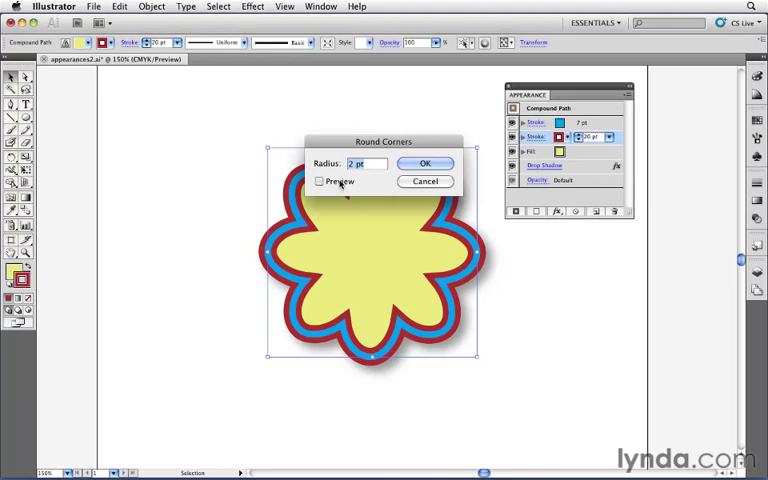
{"action": "left_click", "coordinate": [320, 180]}
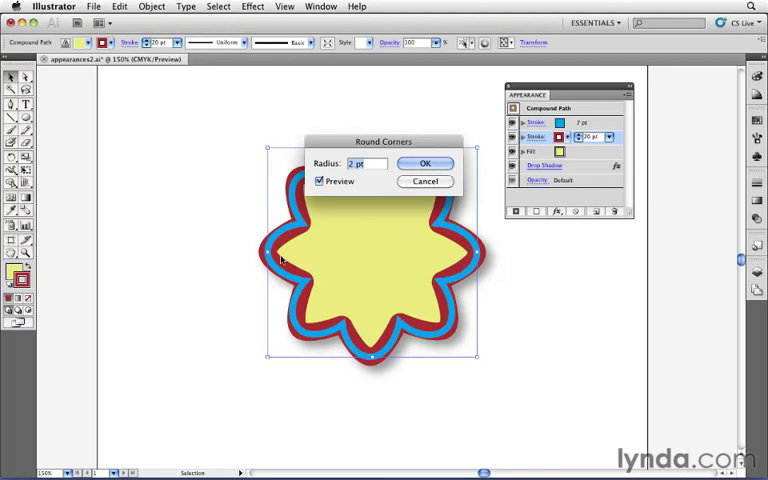
{"action": "mouse_move", "coordinate": [332, 240]}
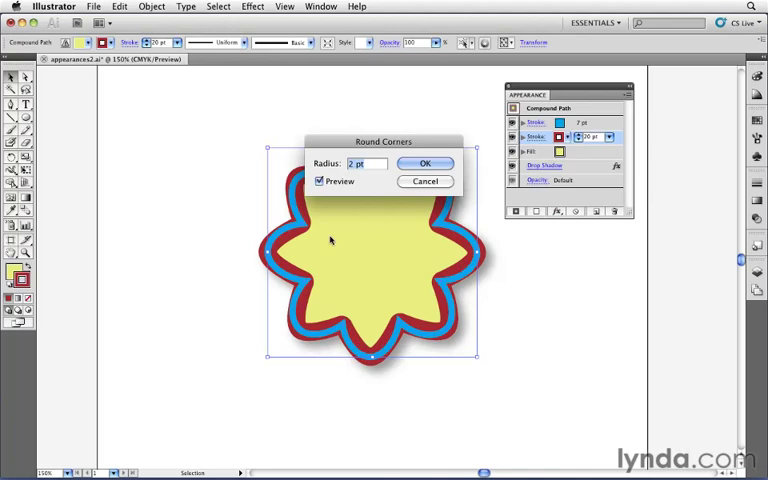
{"action": "left_click", "coordinate": [424, 164]}
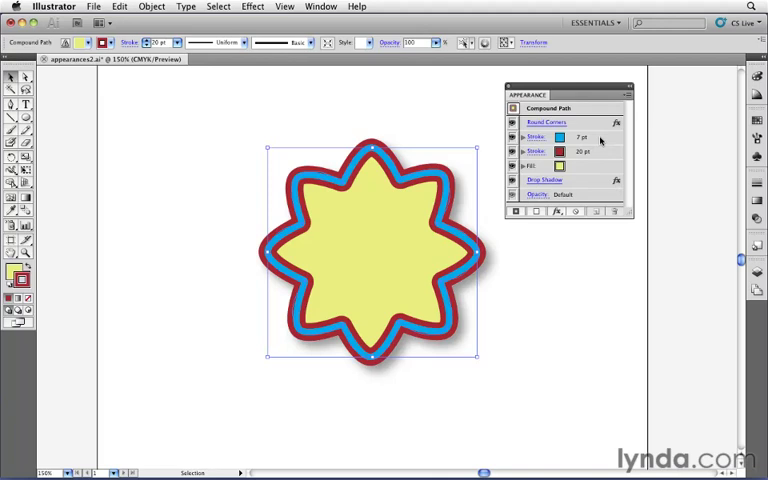
{"action": "mouse_move", "coordinate": [596, 124]}
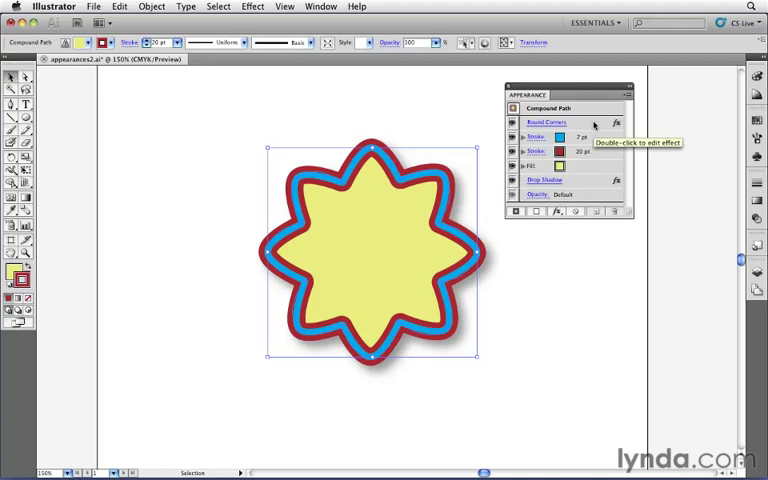
{"action": "mouse_move", "coordinate": [596, 122]}
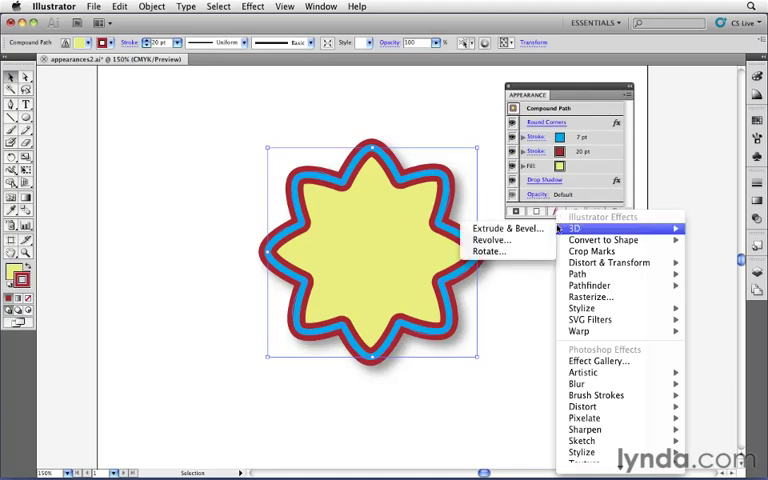
{"action": "mouse_move", "coordinate": [608, 262]}
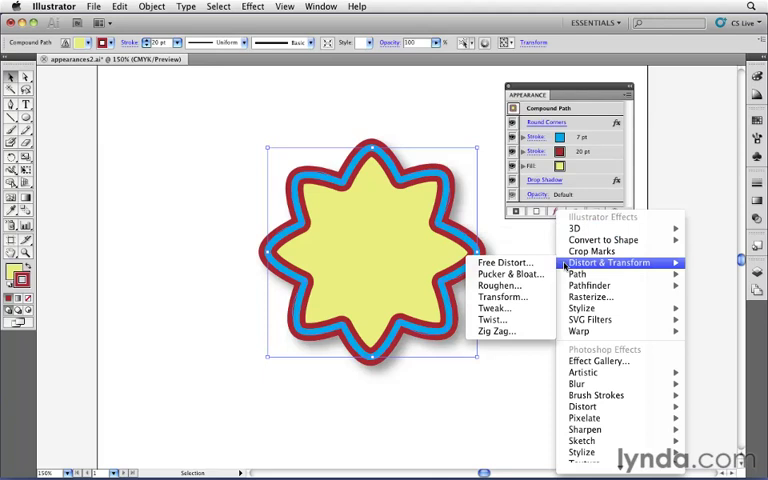
{"action": "mouse_move", "coordinate": [596, 296]}
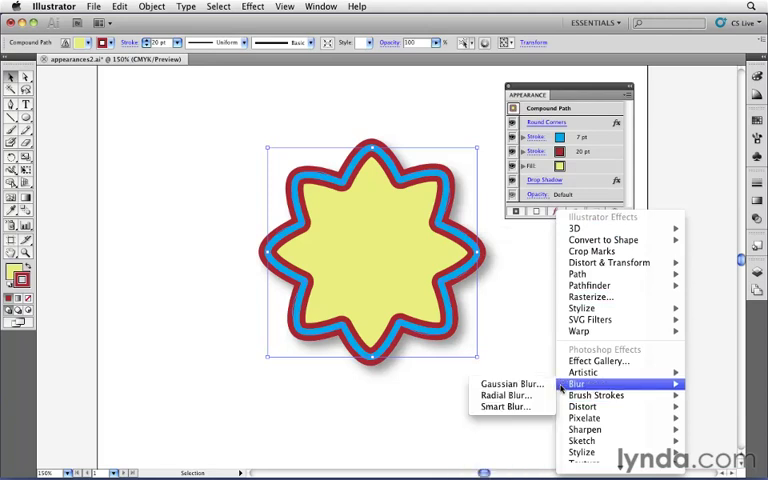
{"action": "mouse_move", "coordinate": [608, 420]}
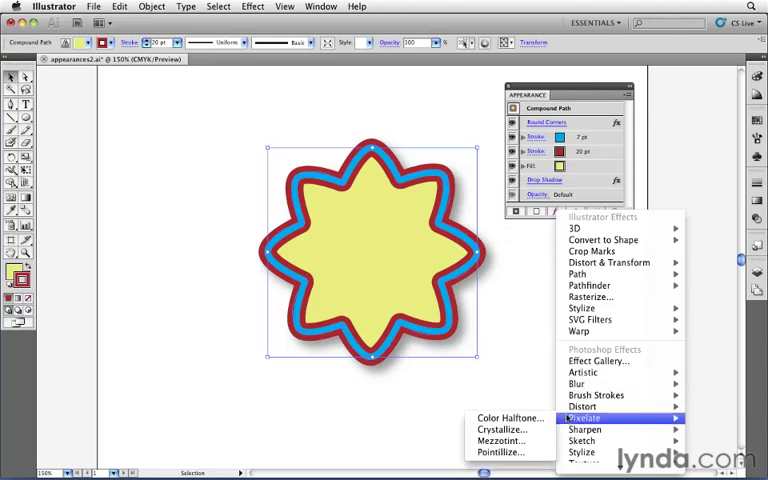